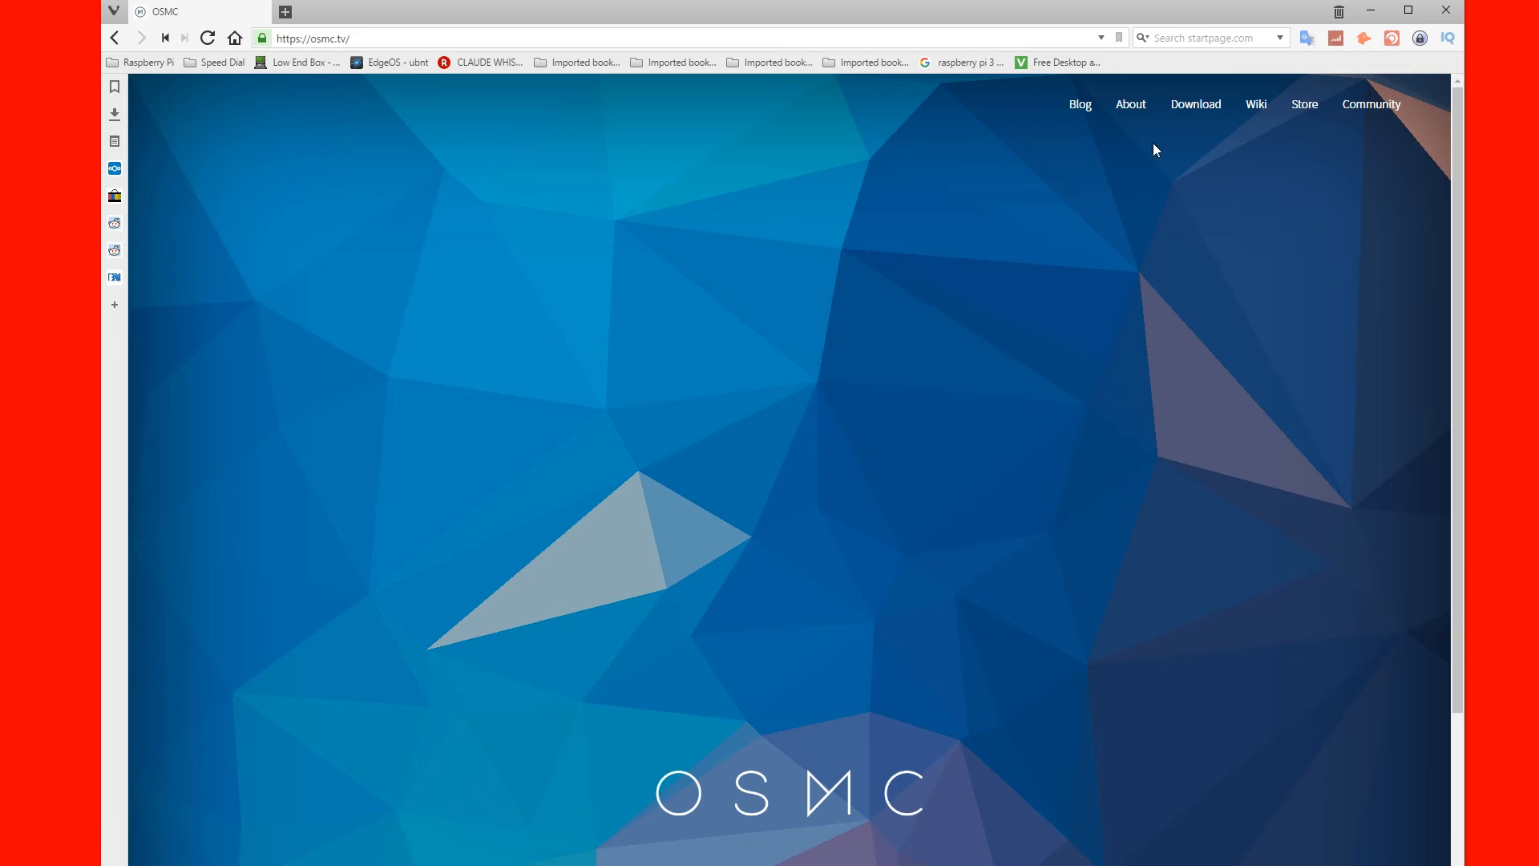
Step: Go to the osmc.tv Download page and reach the Disk images list
{"action": "left_click", "coordinate": [1194, 104]}
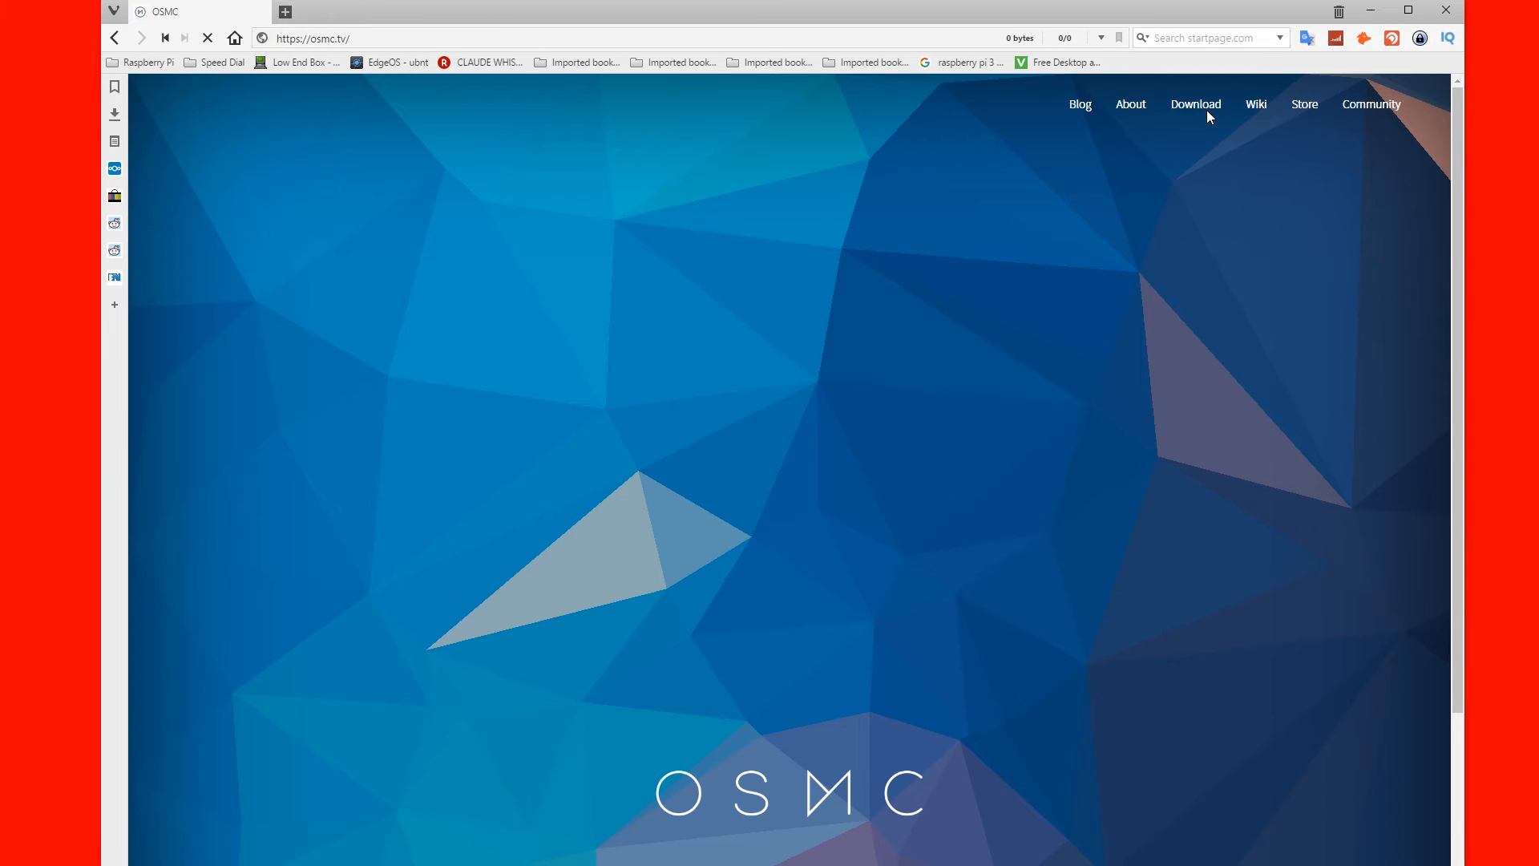
{"action": "left_click", "coordinate": [1194, 105]}
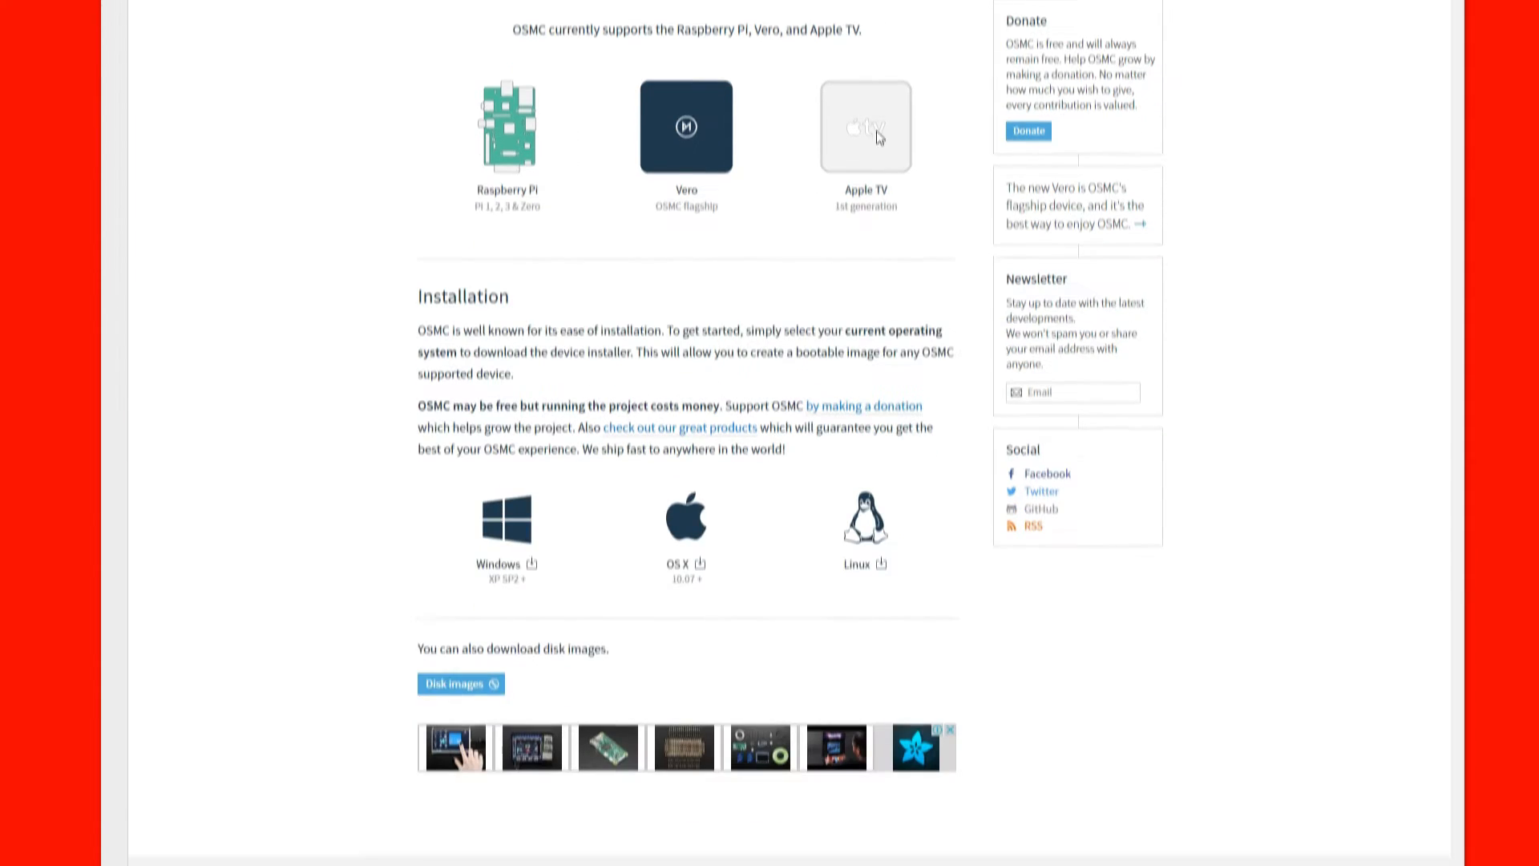
{"action": "scroll", "scroll_direction": "down", "scroll_amount": 3}
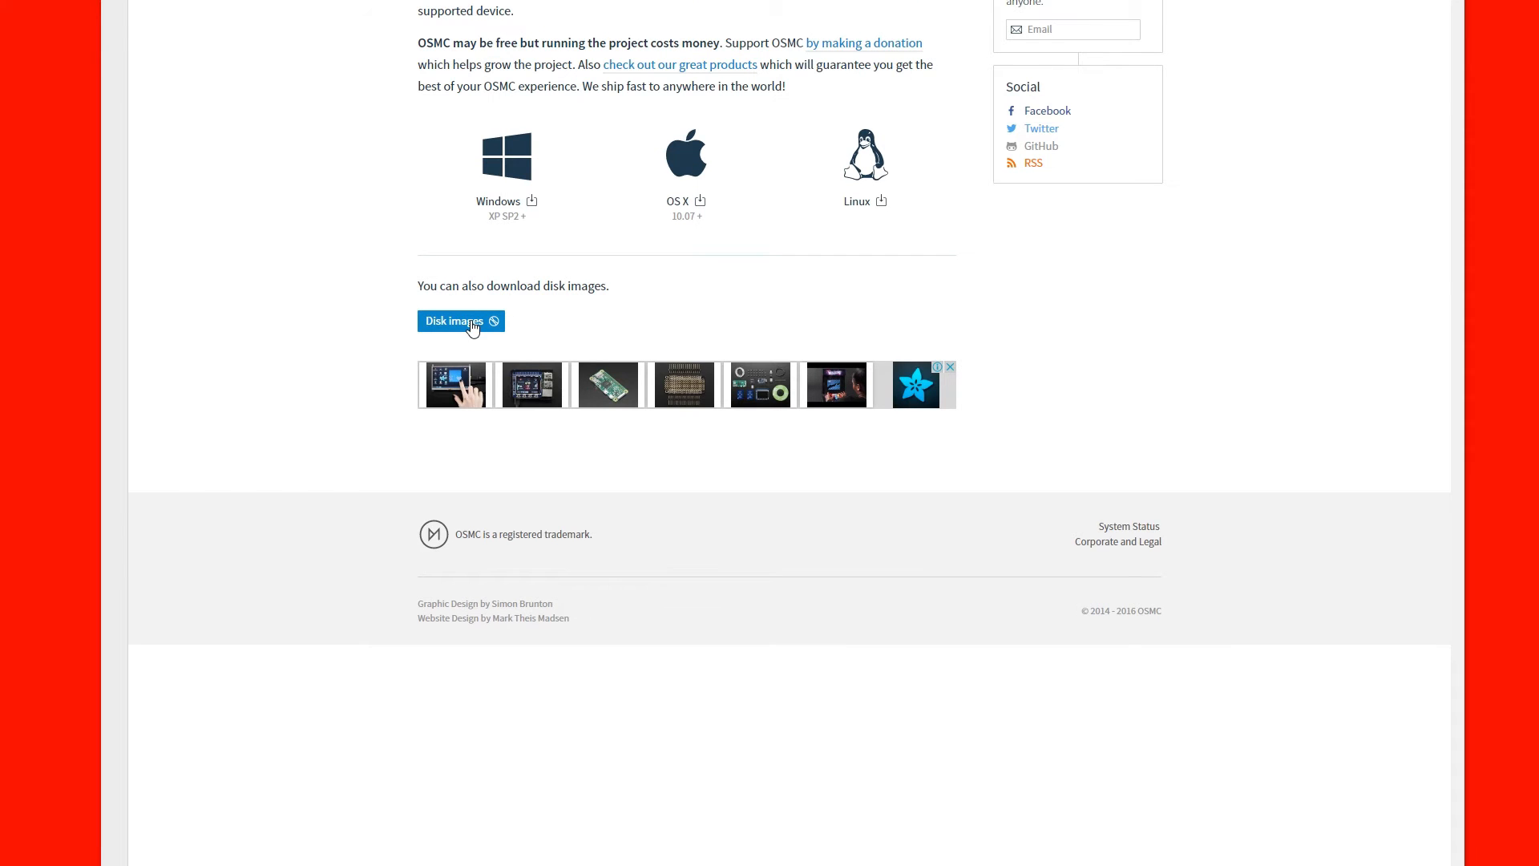
{"action": "left_click", "coordinate": [453, 321]}
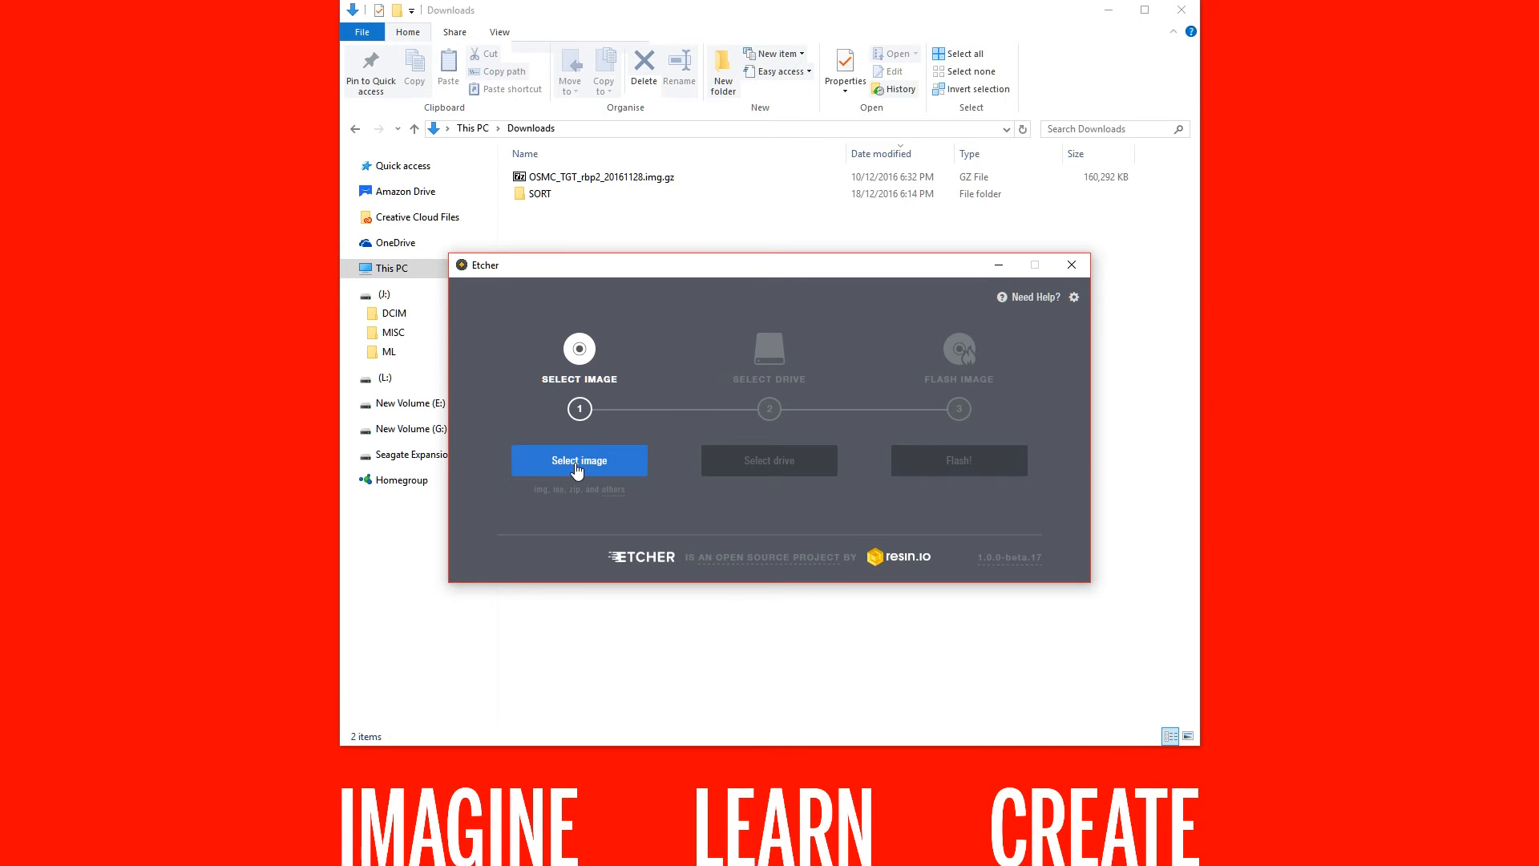
Step: Load OSMC_TGT_rbp2_20161128.img.gz from Downloads and choose the 32 GB Multi-Reader as target drive
{"action": "left_click", "coordinate": [579, 461]}
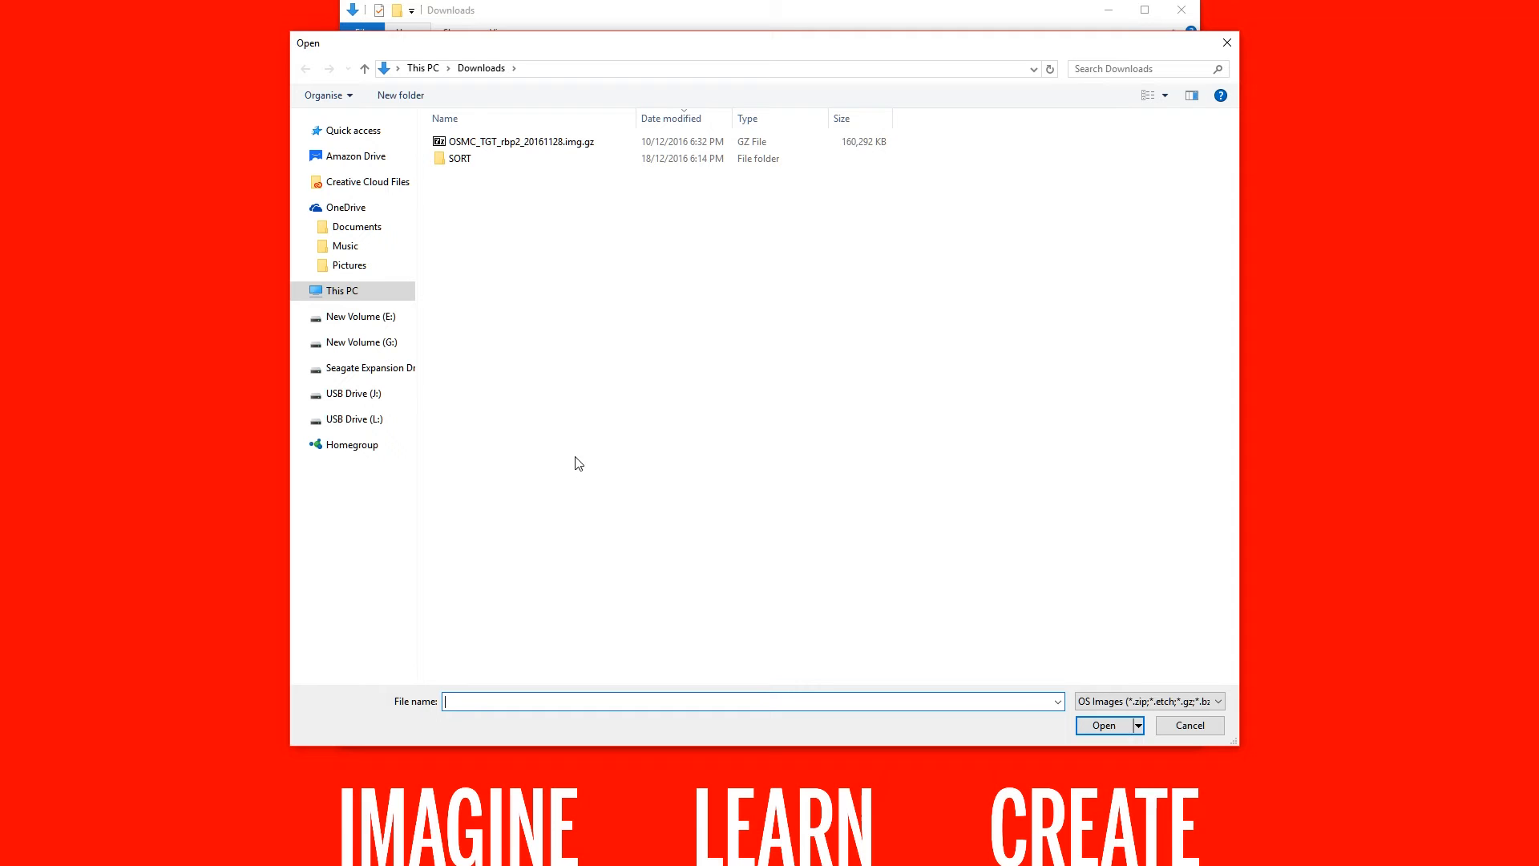
{"action": "left_click", "coordinate": [1103, 725]}
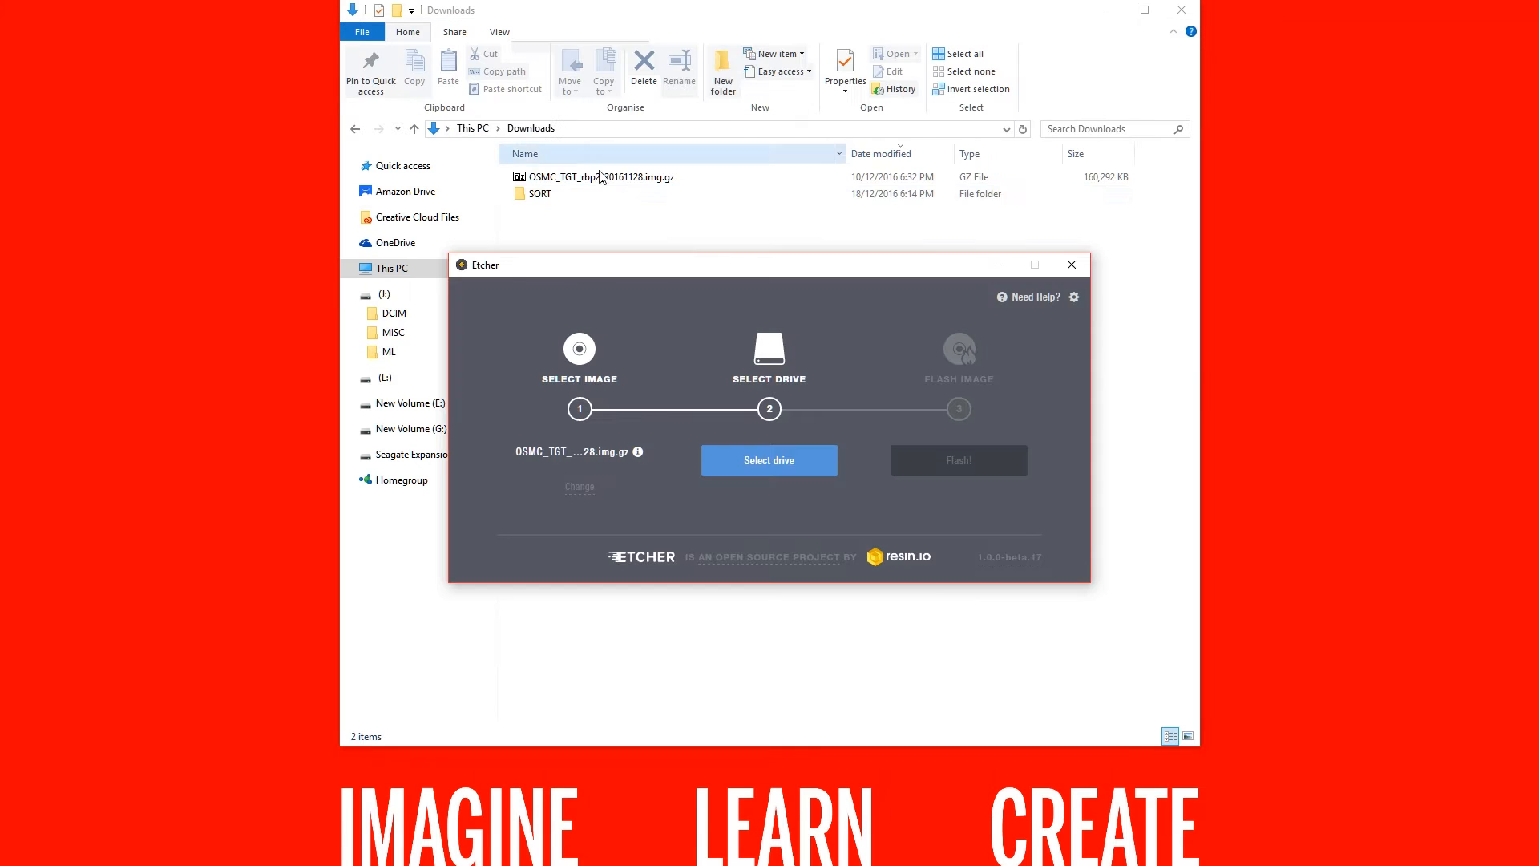
{"action": "left_click", "coordinate": [768, 460]}
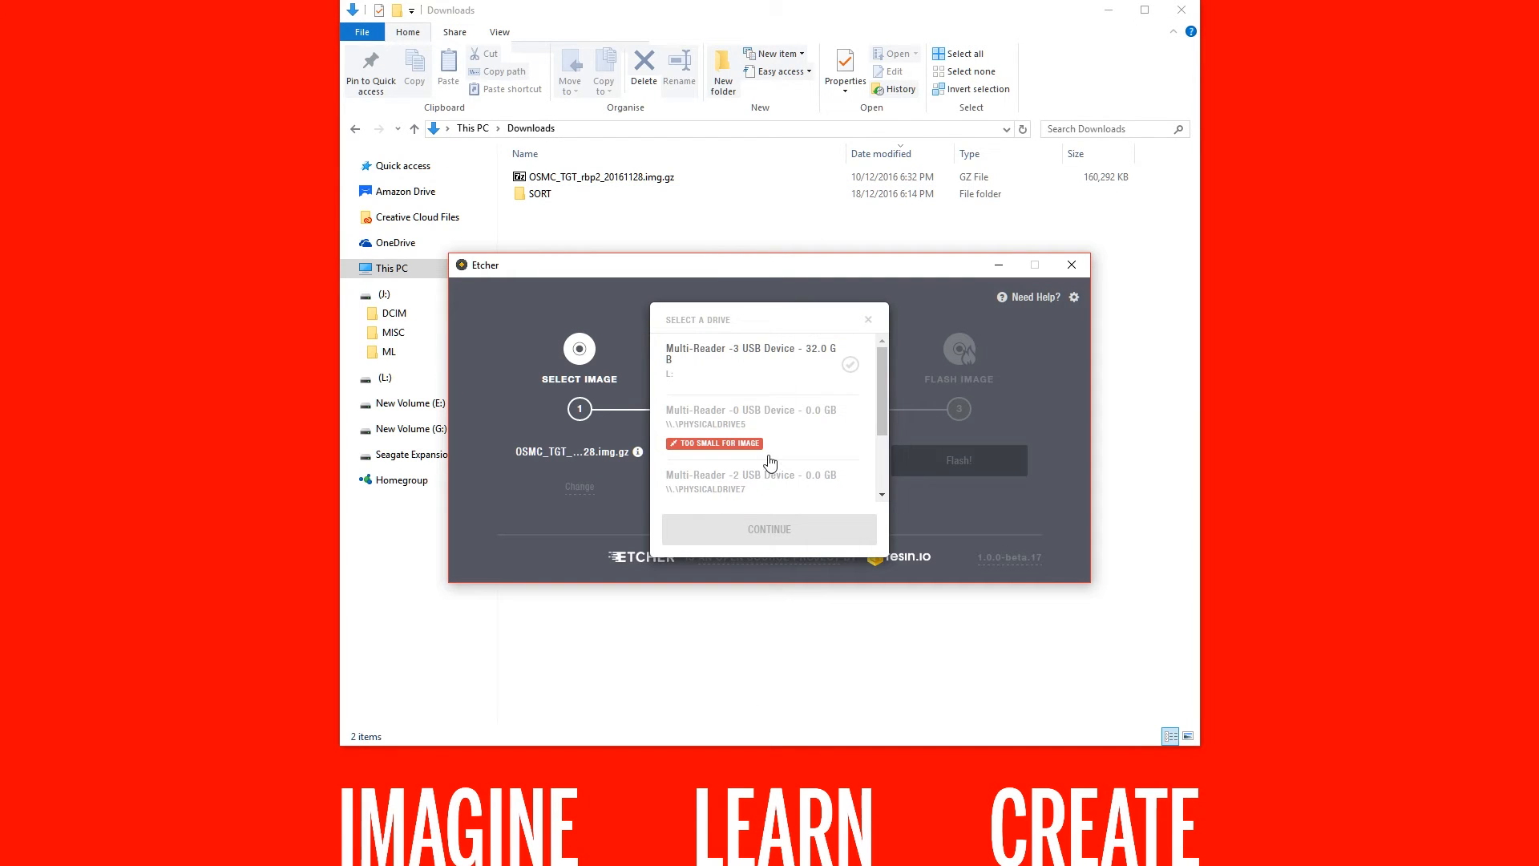
{"action": "left_click", "coordinate": [766, 357]}
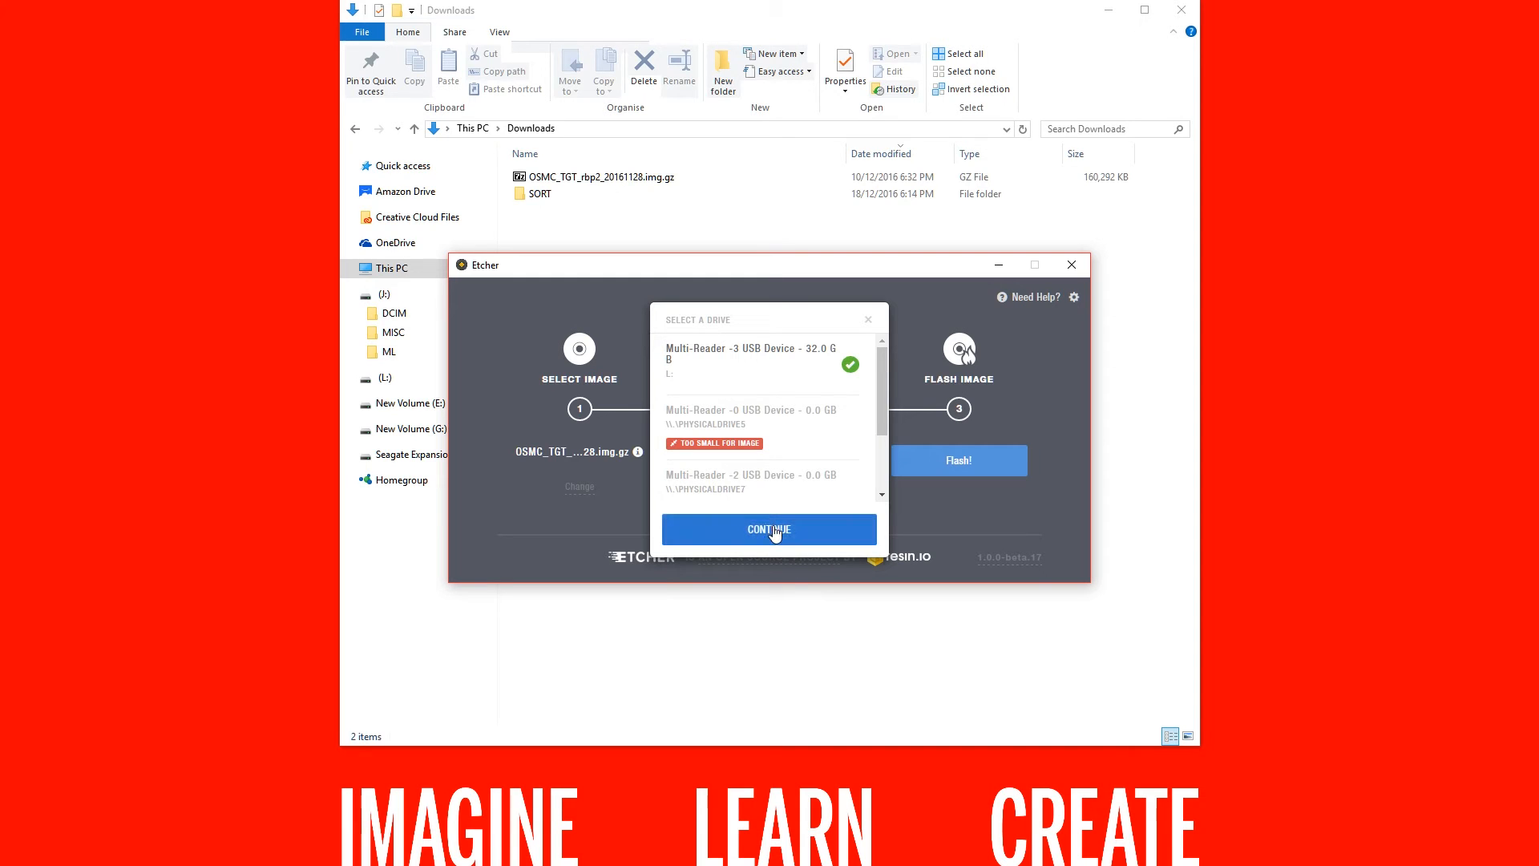
{"action": "left_click", "coordinate": [768, 529]}
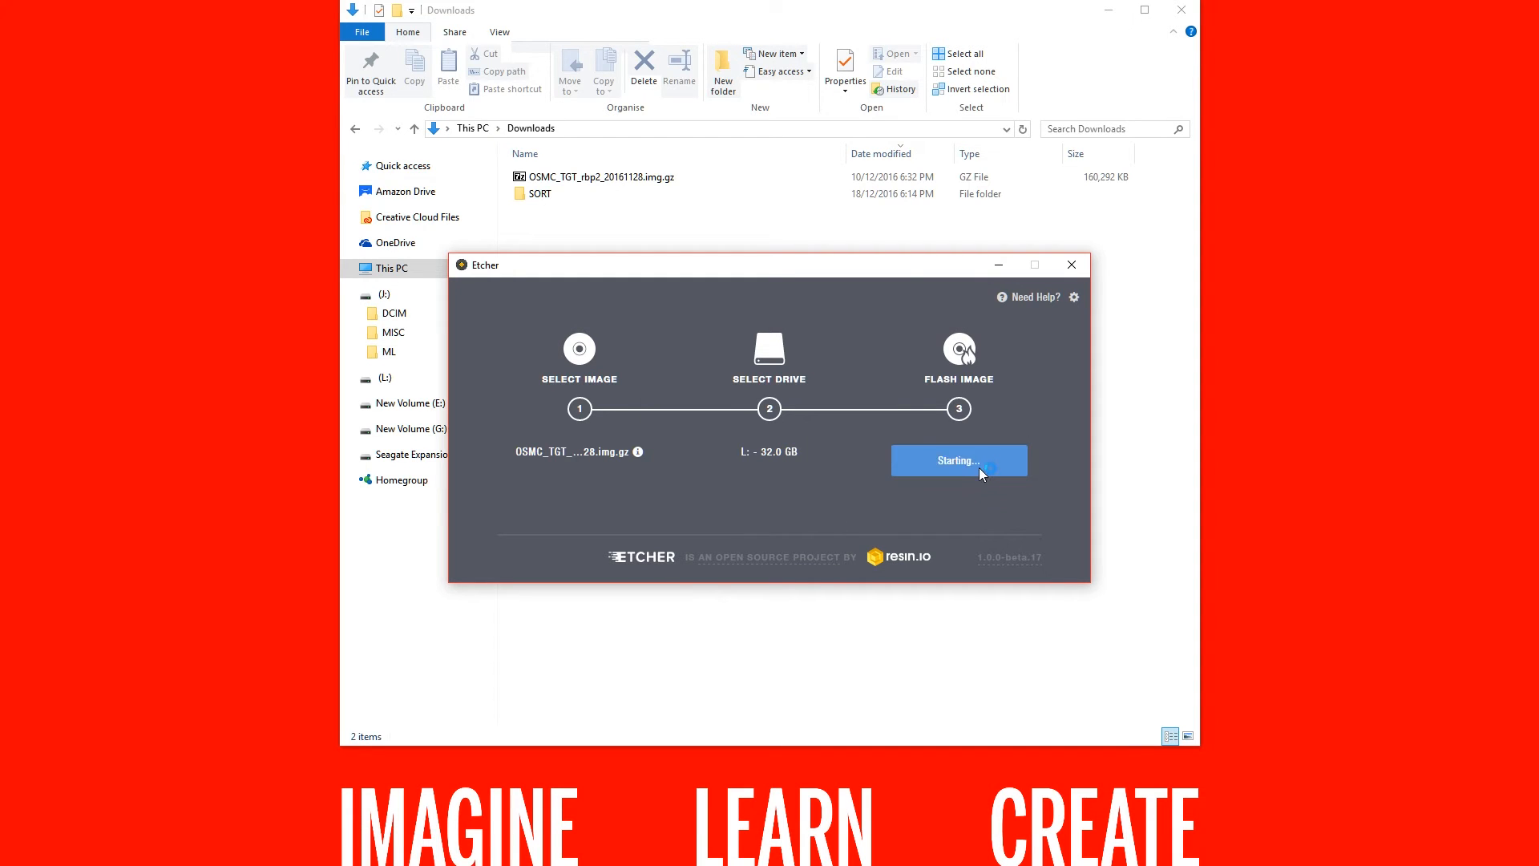
{"action": "mouse_move", "coordinate": [823, 526]}
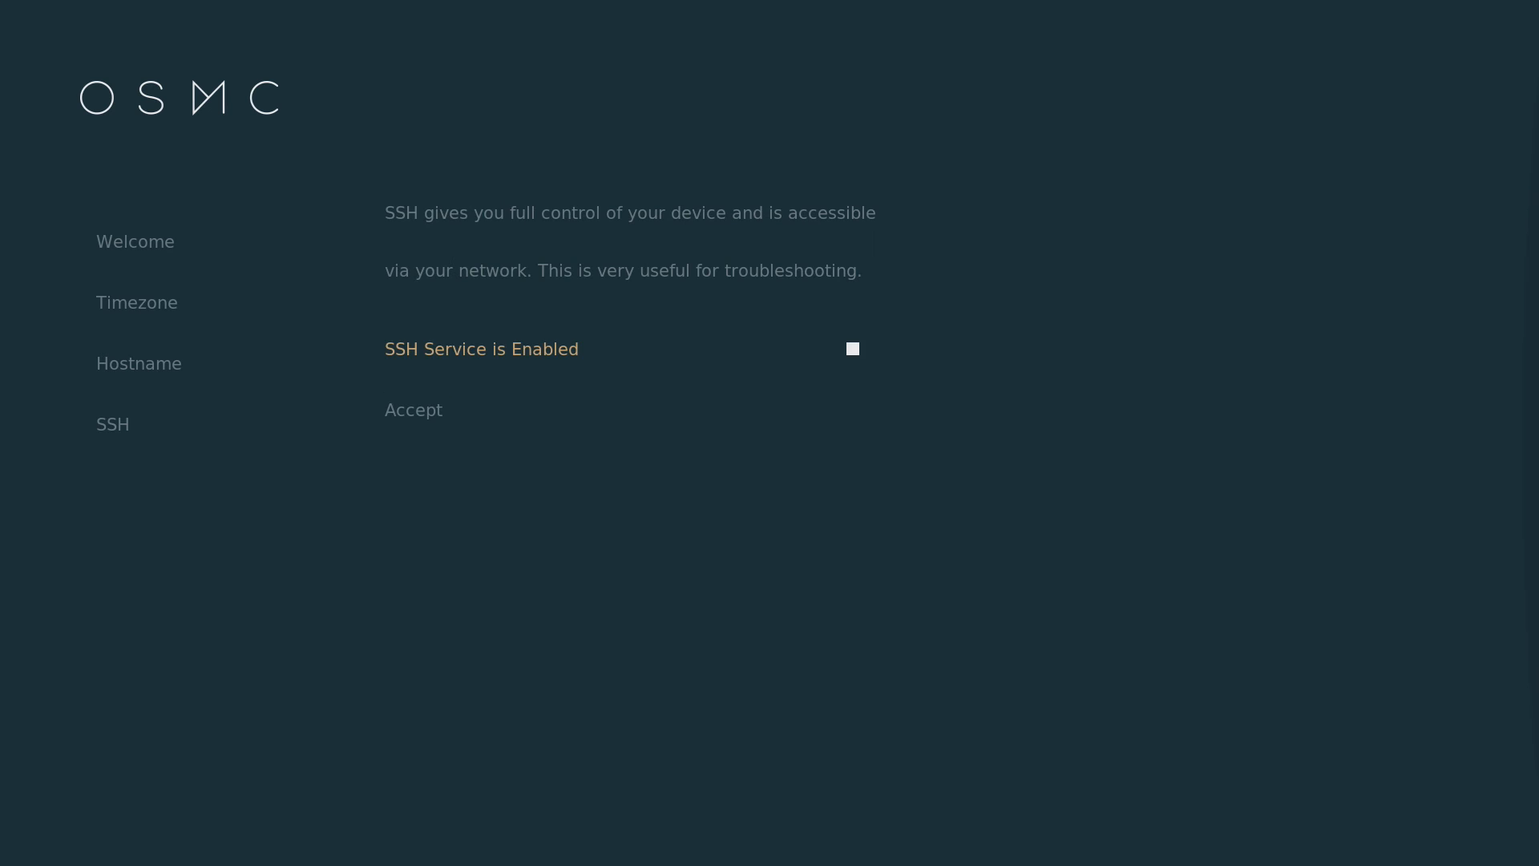
Step: Set the SSH Service to Disabled, accept it and the License, and preview the Classic skin
{"action": "left_click", "coordinate": [851, 348]}
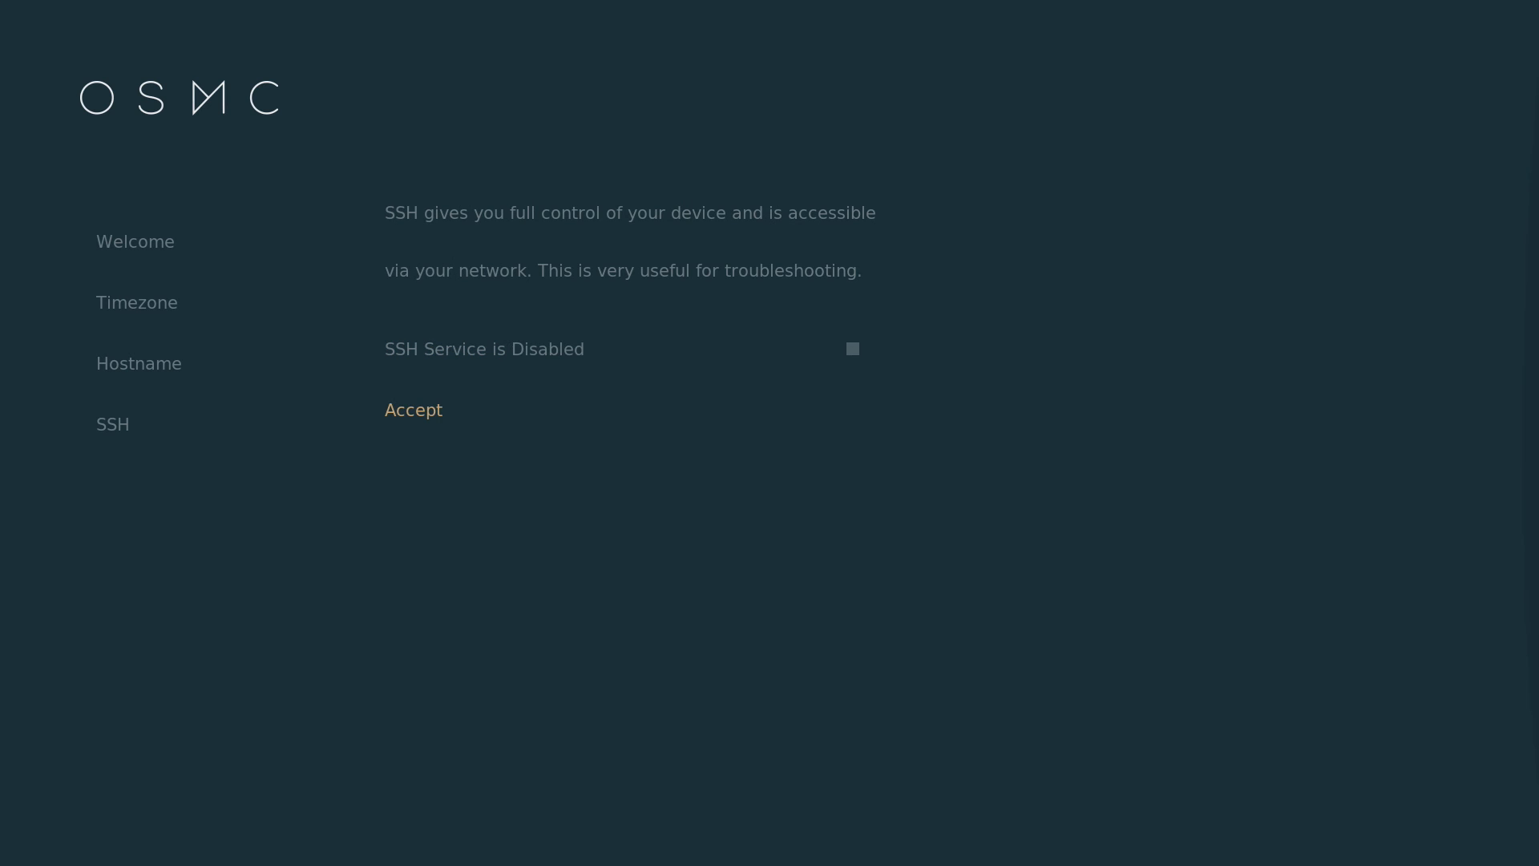
{"action": "left_click", "coordinate": [851, 348]}
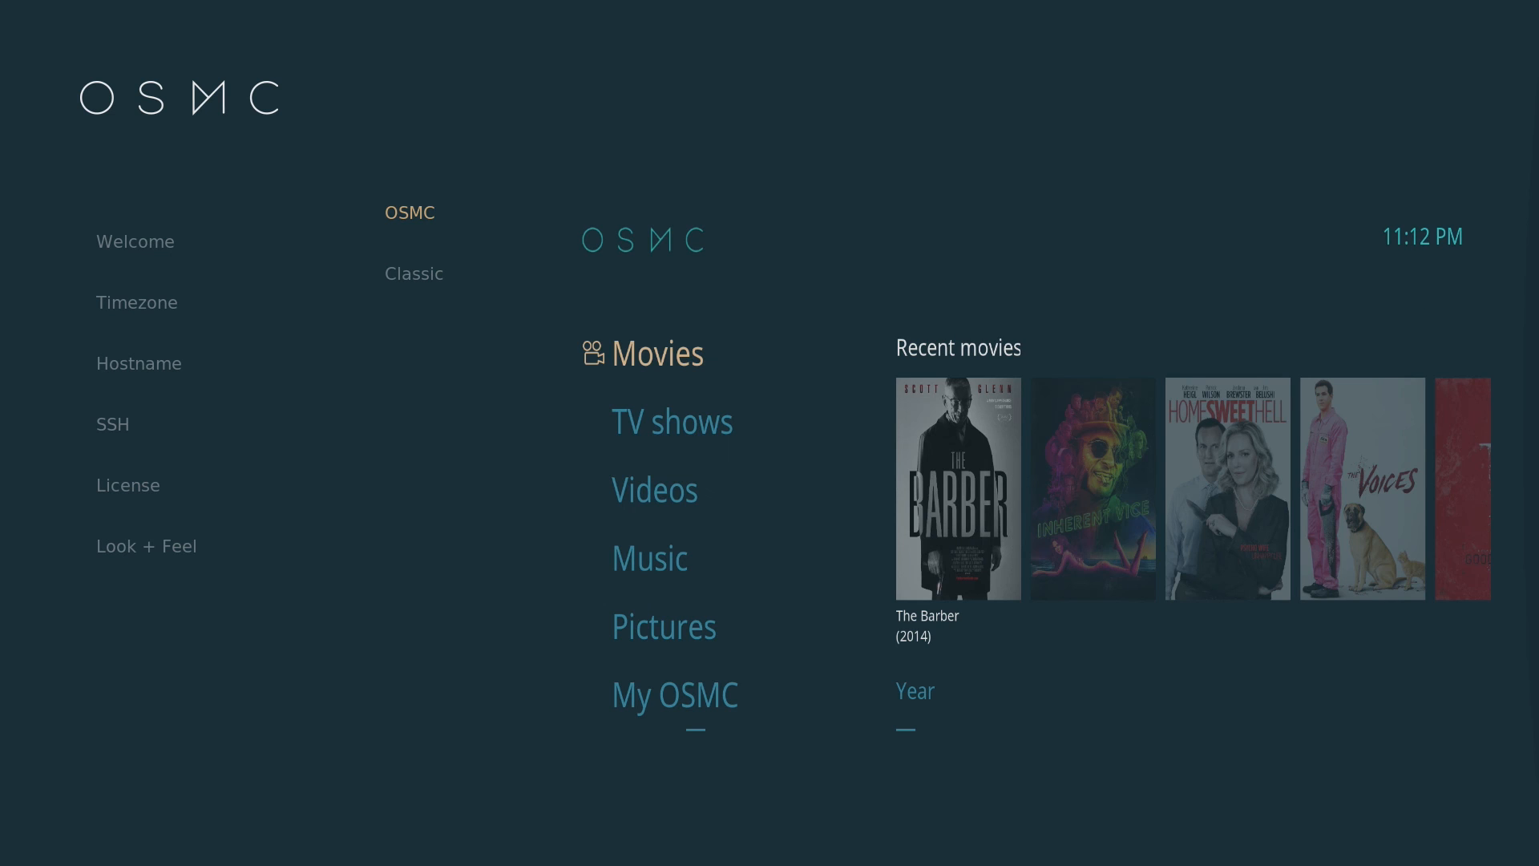
{"action": "left_click", "coordinate": [414, 273]}
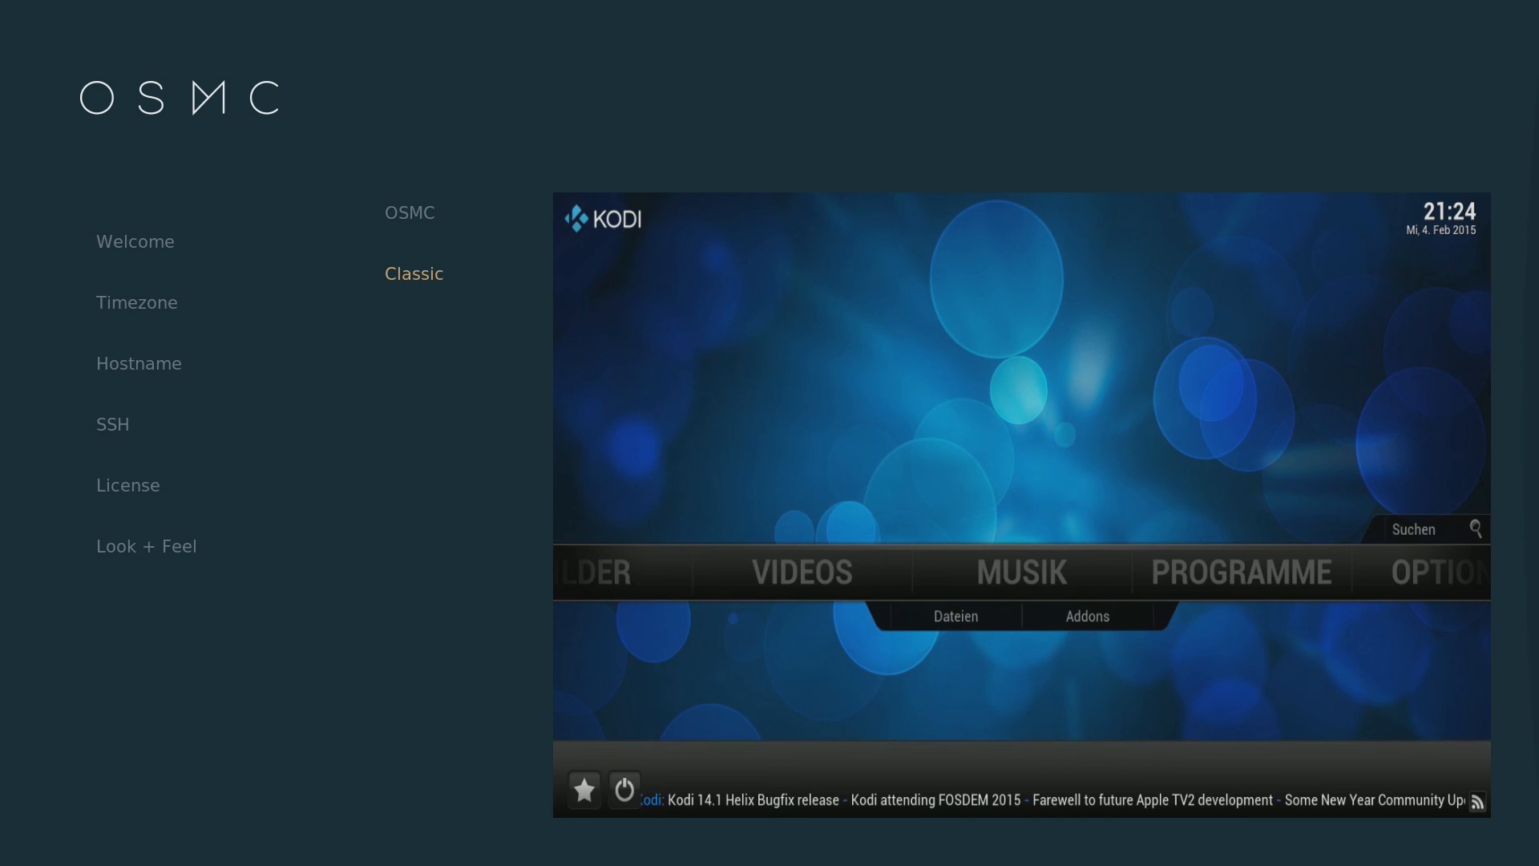